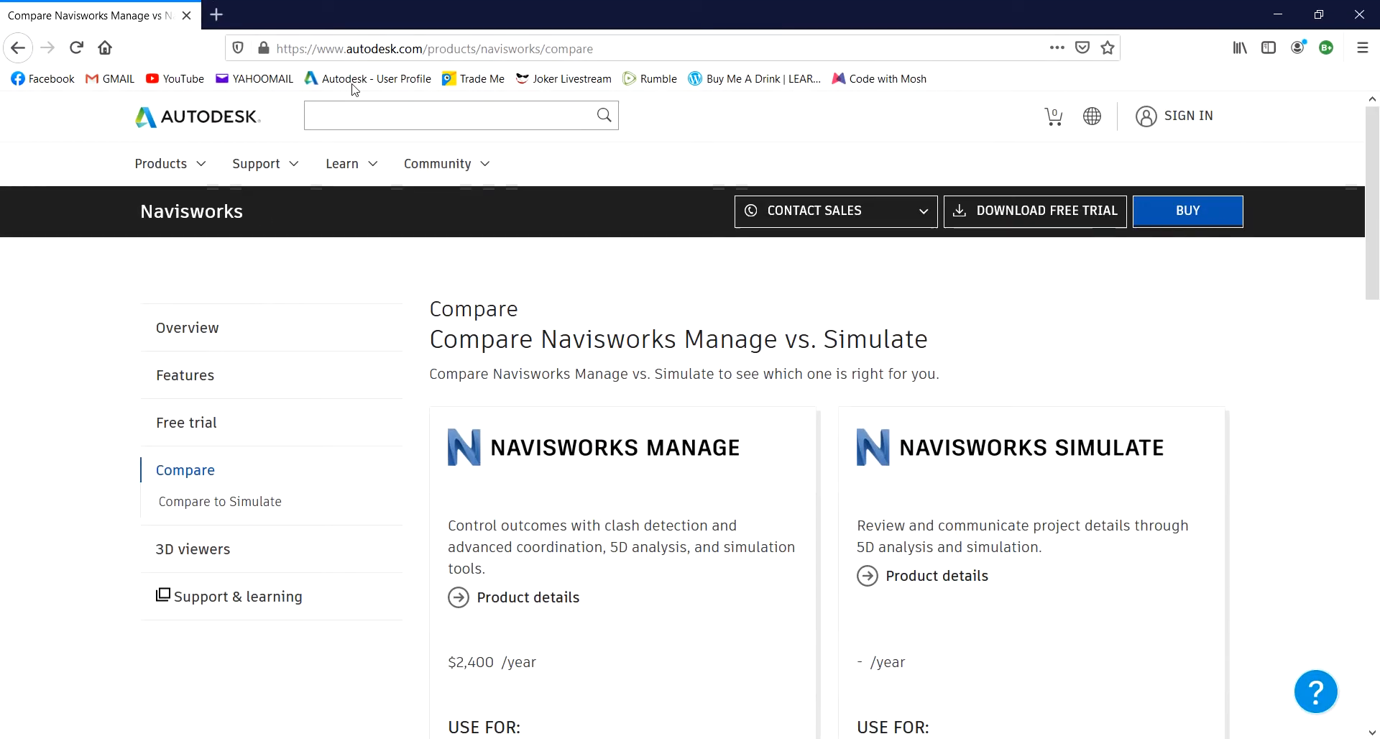
{"action": "mouse_move", "coordinate": [371, 49]}
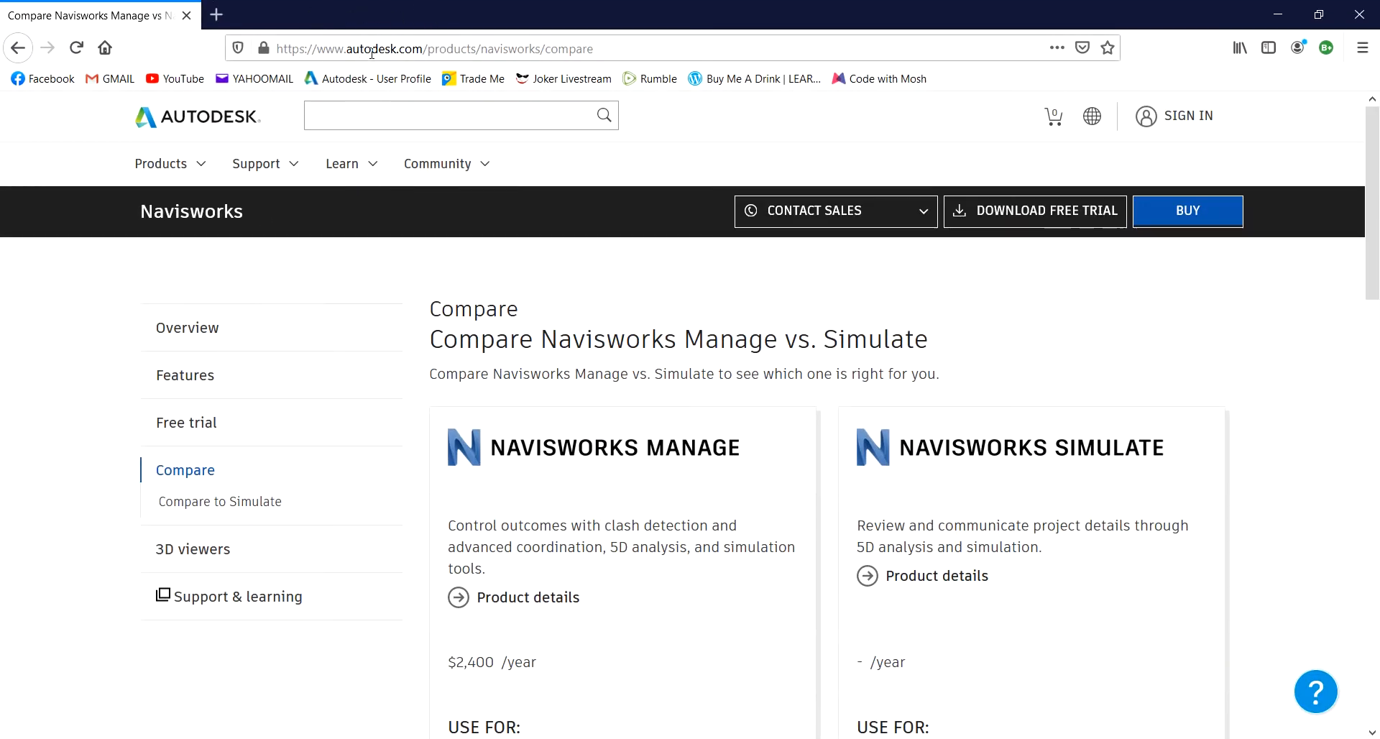
{"action": "mouse_move", "coordinate": [267, 360]}
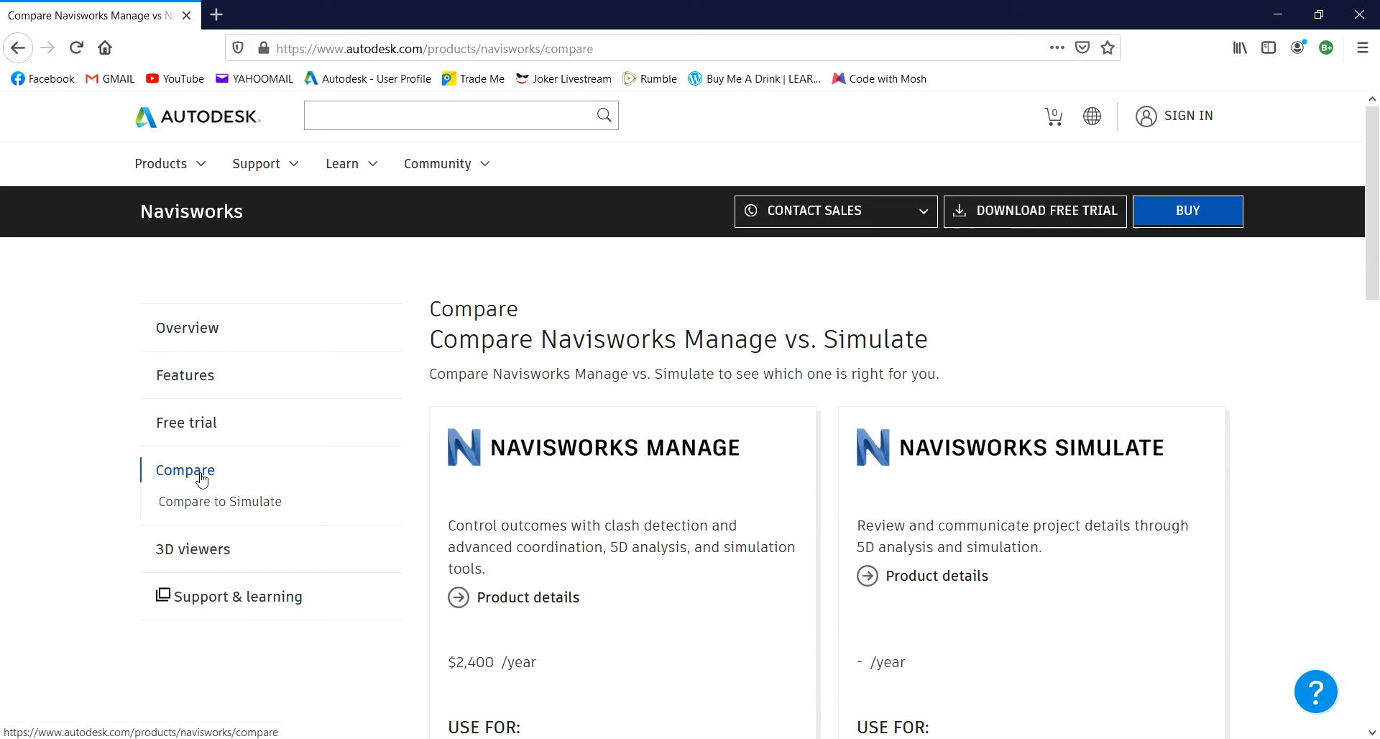
{"action": "mouse_move", "coordinate": [348, 499]}
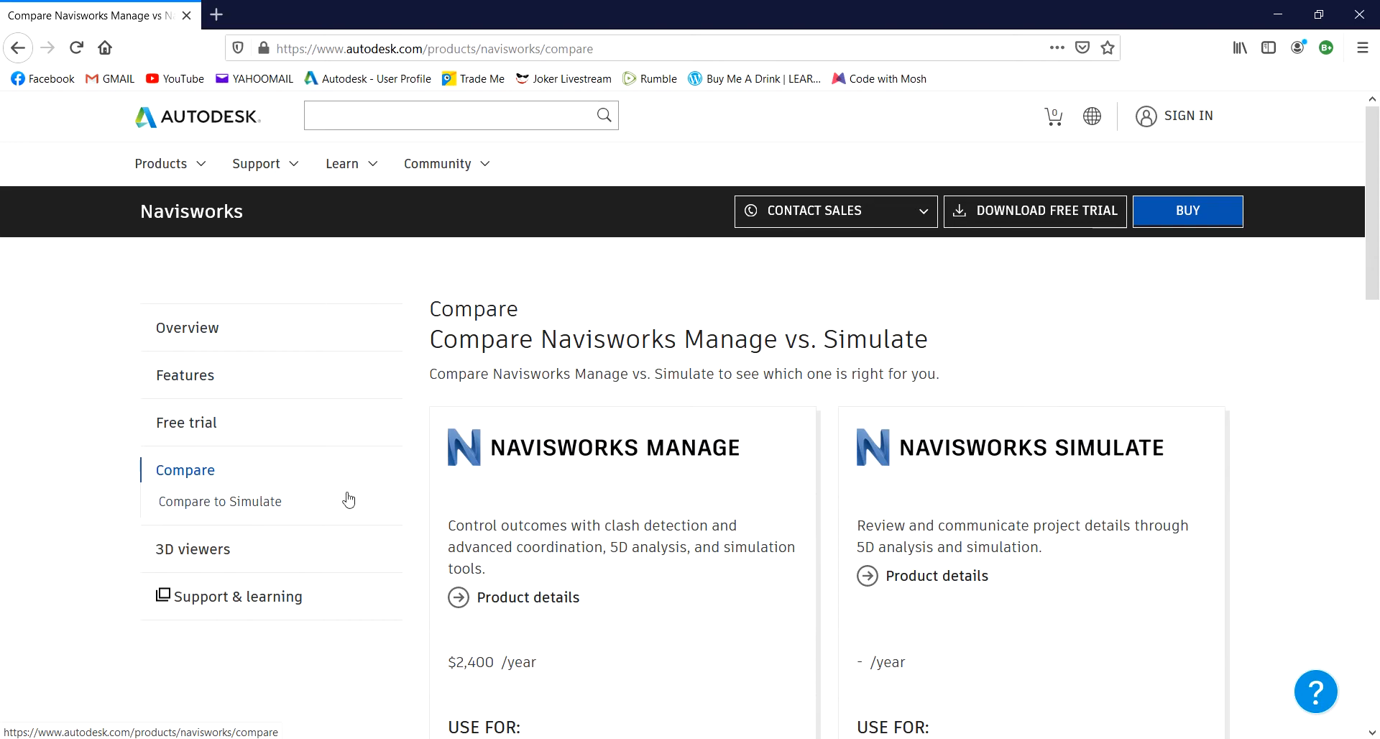
- Scroll through the Navisworks 2022 Help welcome page to read the product overview and Freedom viewer paragraphs
{"action": "scroll", "scroll_direction": "down", "scroll_amount": 3}
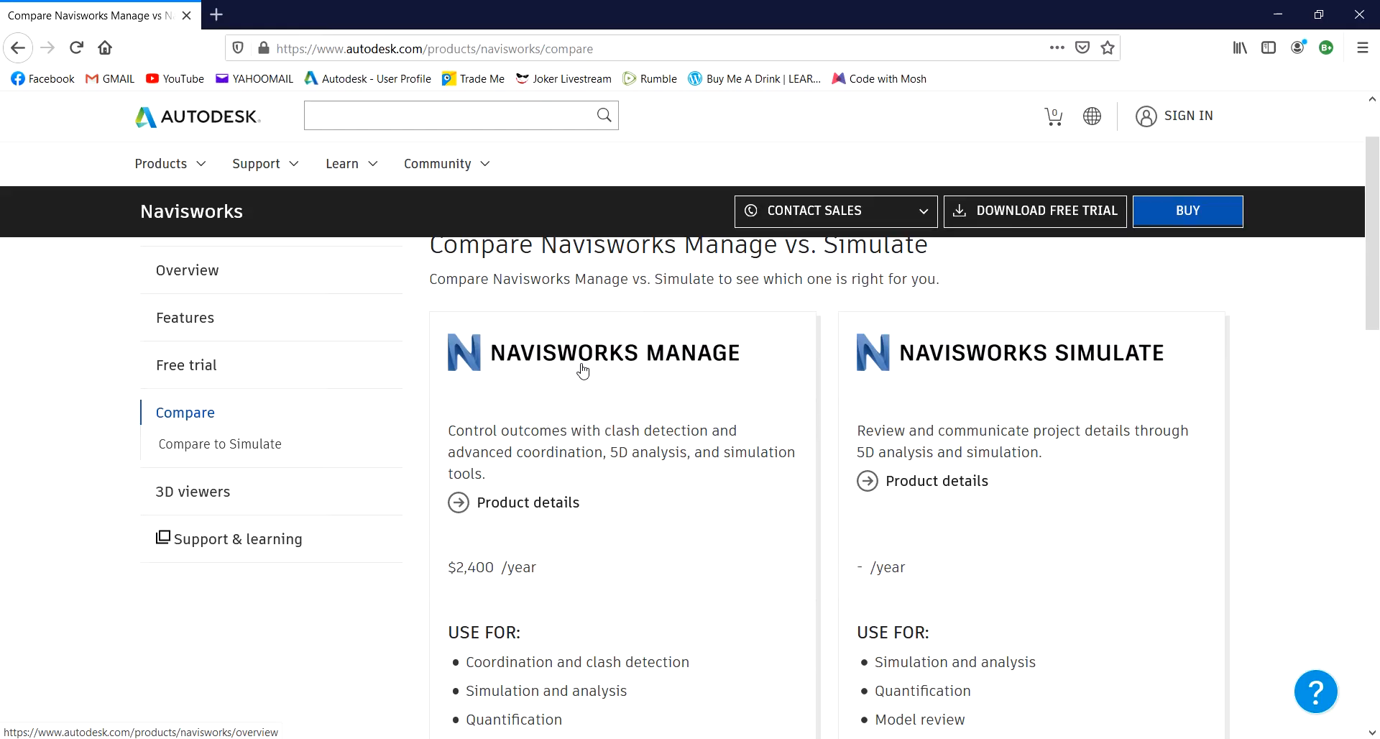
{"action": "mouse_move", "coordinate": [1054, 365]}
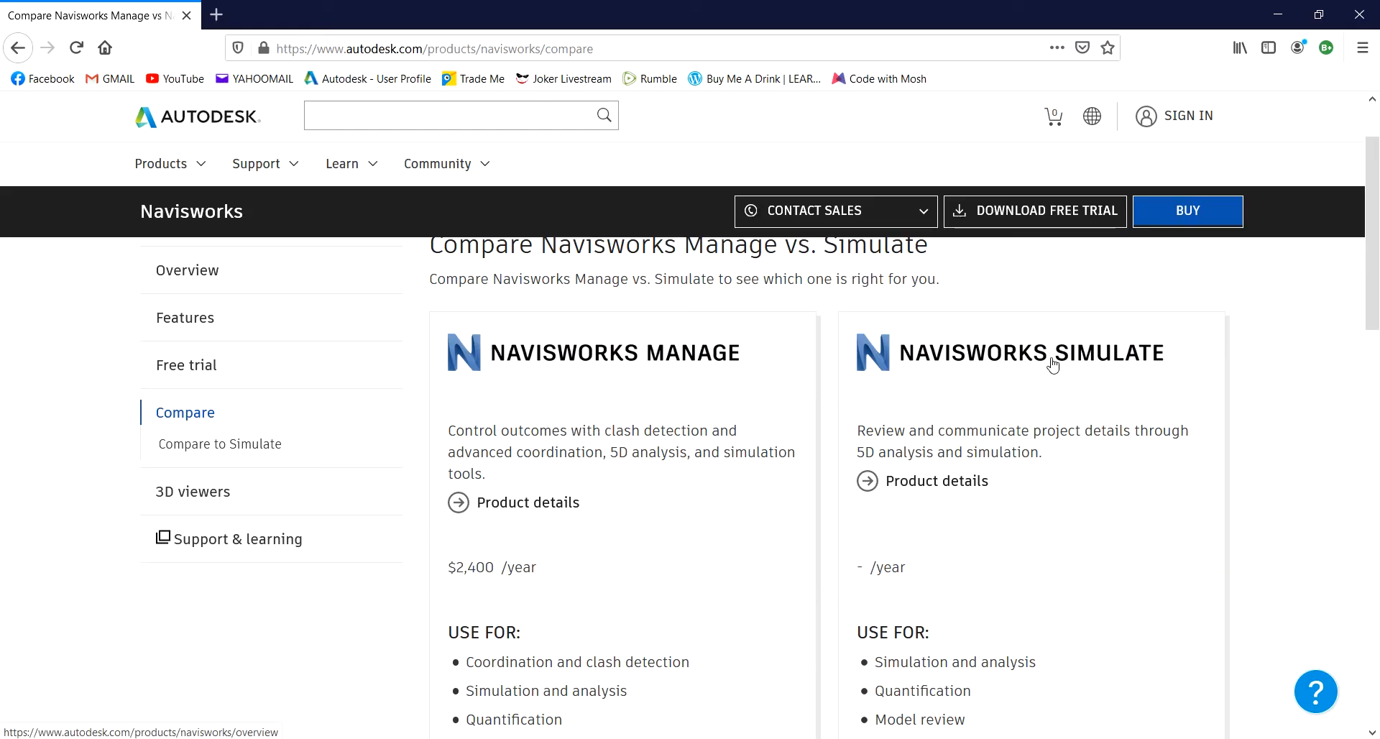
{"action": "mouse_move", "coordinate": [725, 374]}
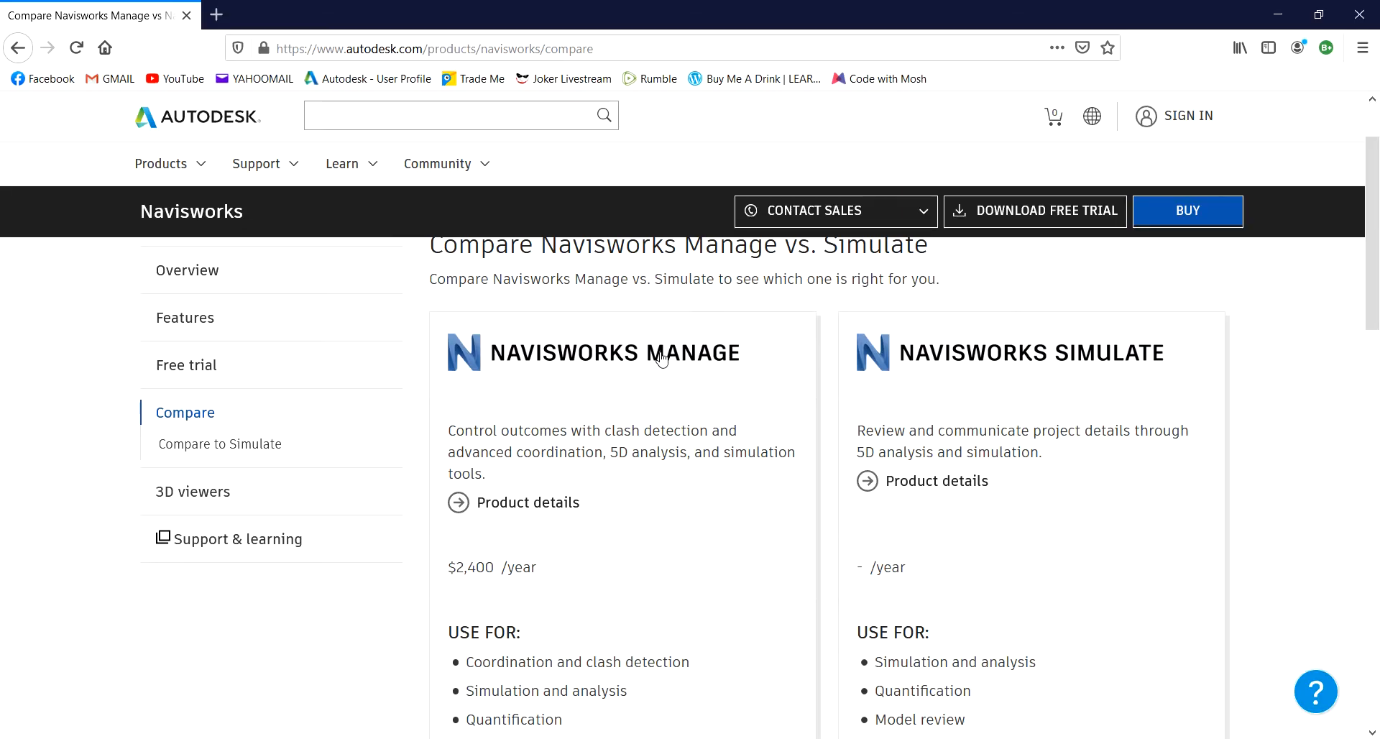
{"action": "mouse_move", "coordinate": [590, 384]}
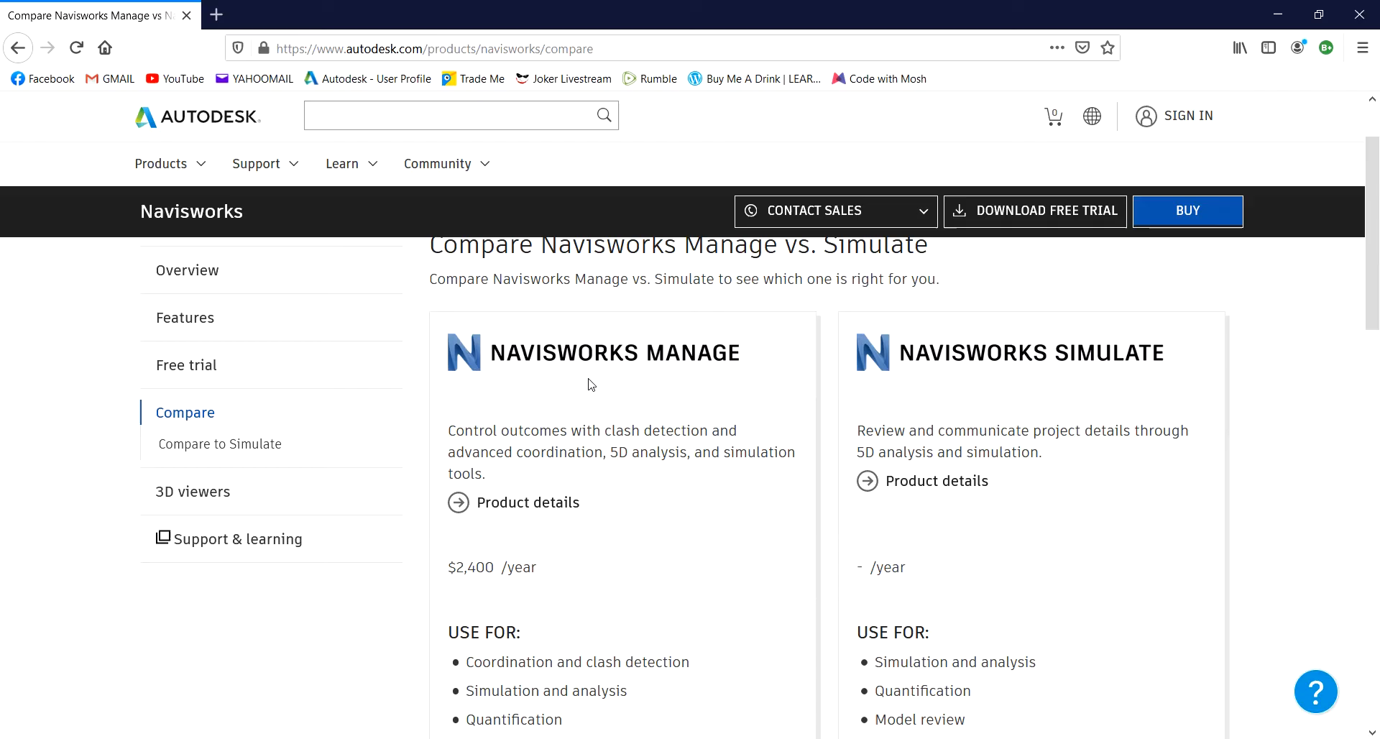
{"action": "scroll", "scroll_direction": "down", "scroll_amount": 3}
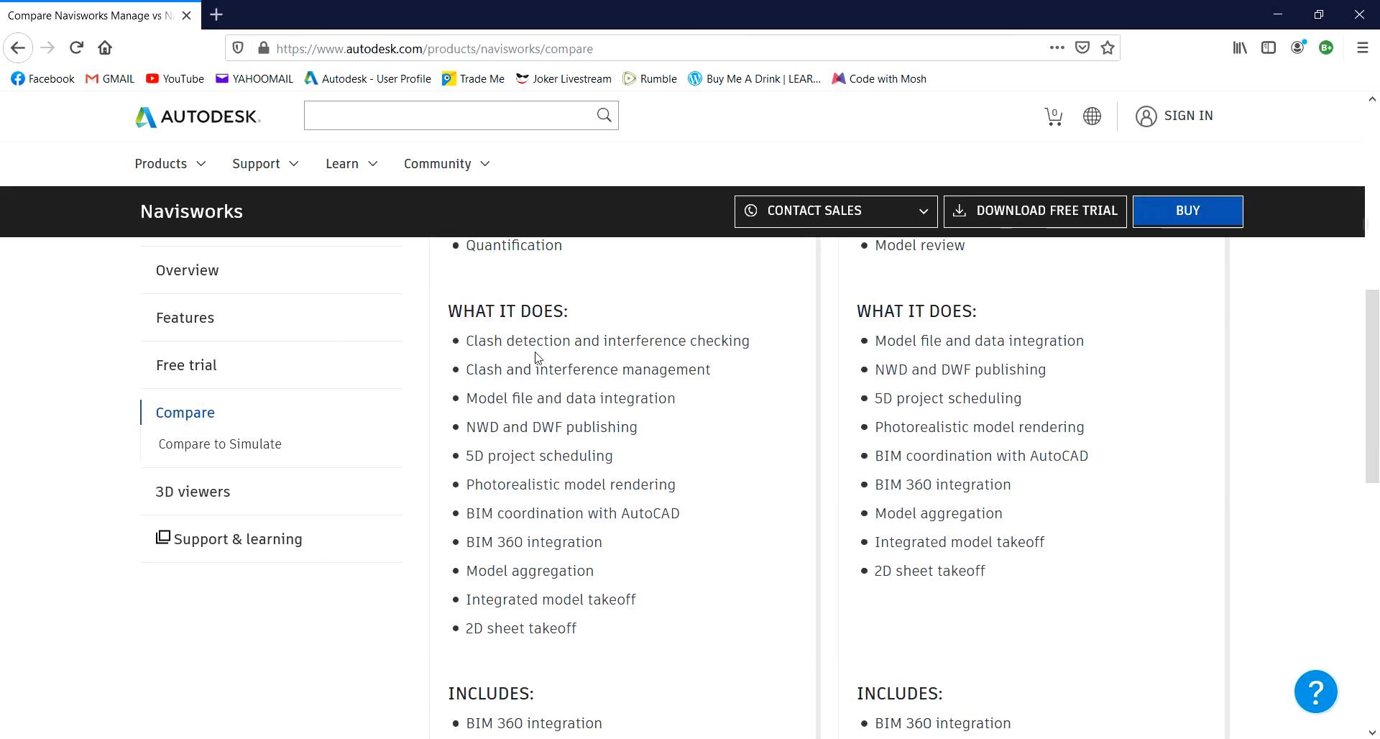
{"action": "mouse_move", "coordinate": [528, 355]}
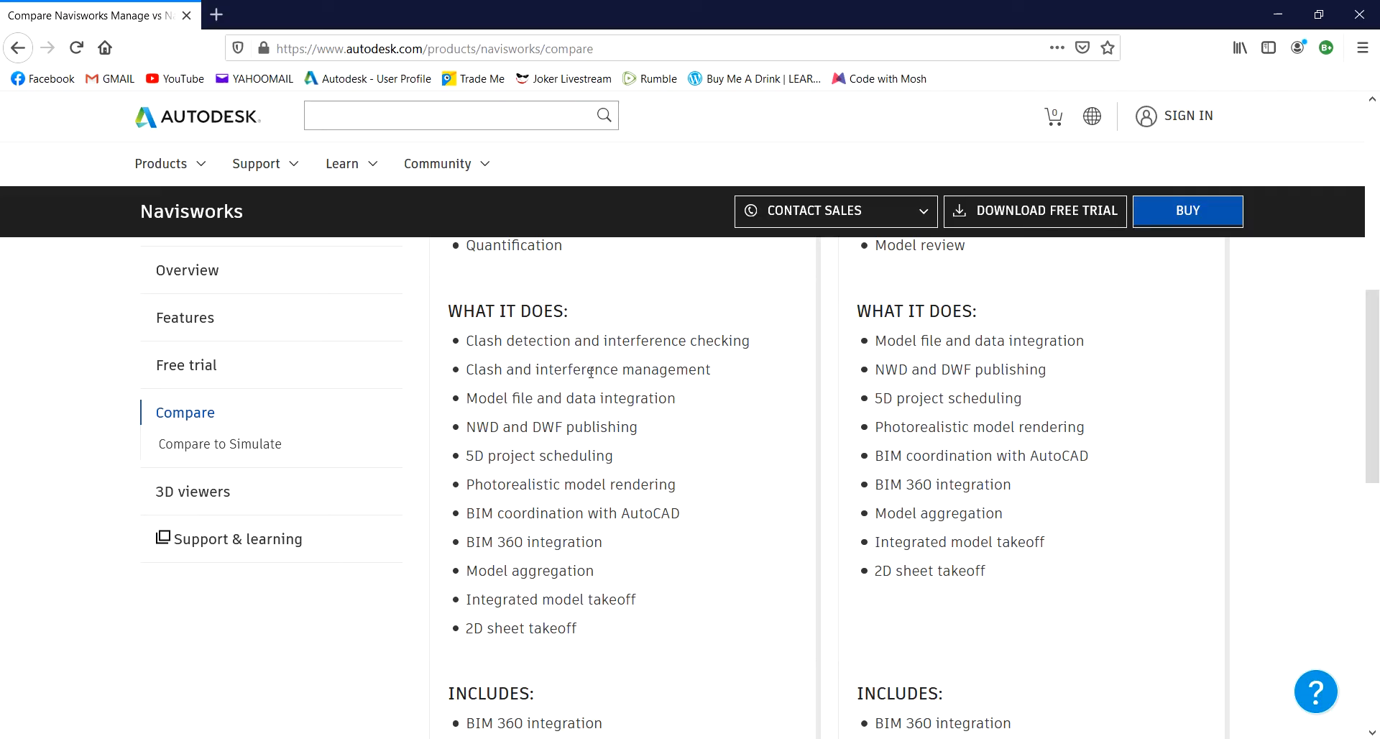
{"action": "mouse_move", "coordinate": [466, 410]}
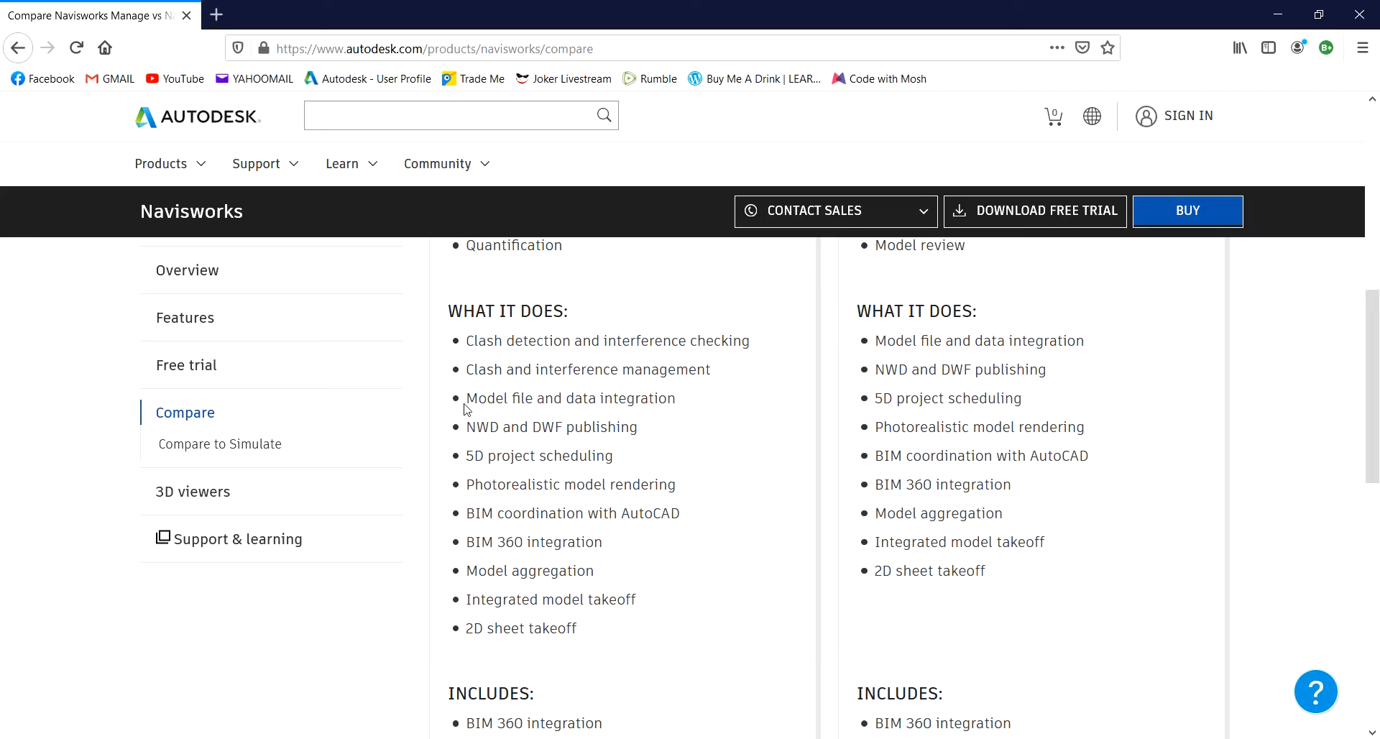
{"action": "mouse_move", "coordinate": [528, 476]}
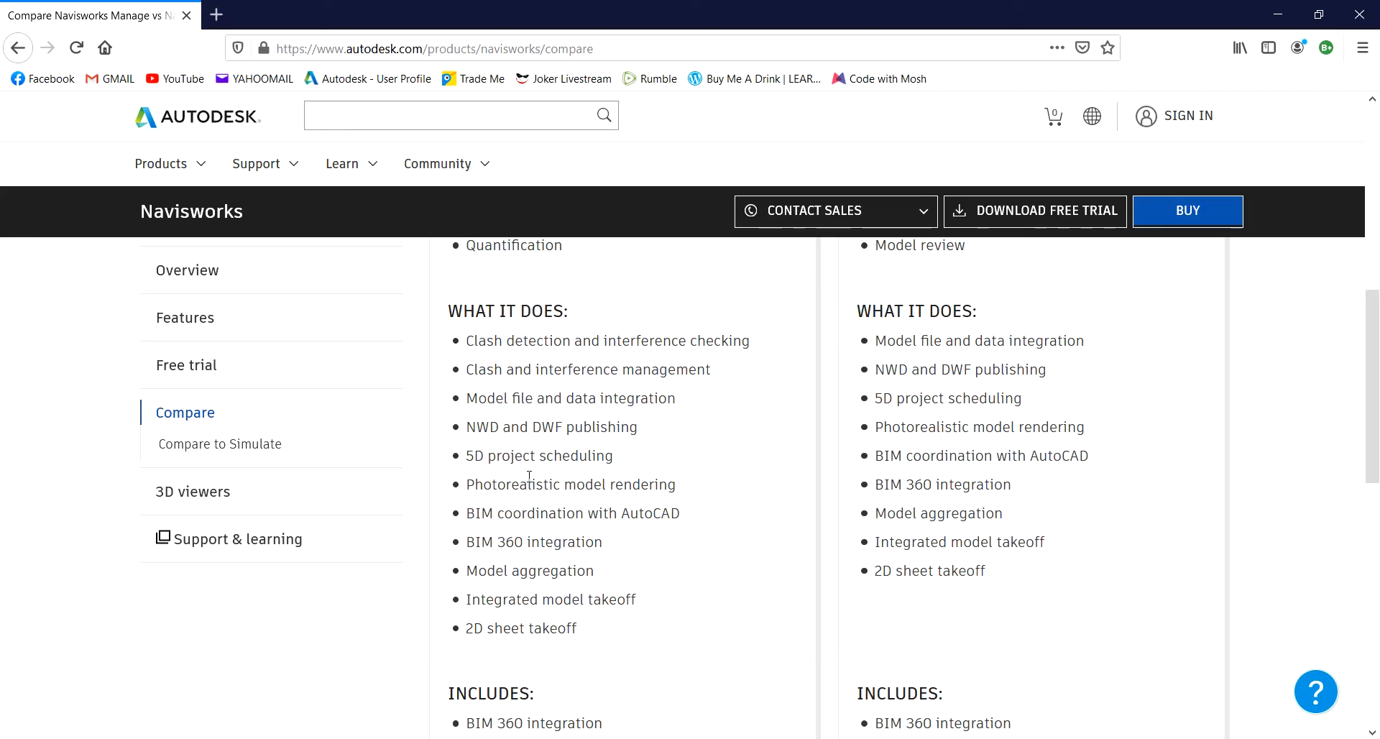
{"action": "scroll", "scroll_direction": "down", "scroll_amount": 3}
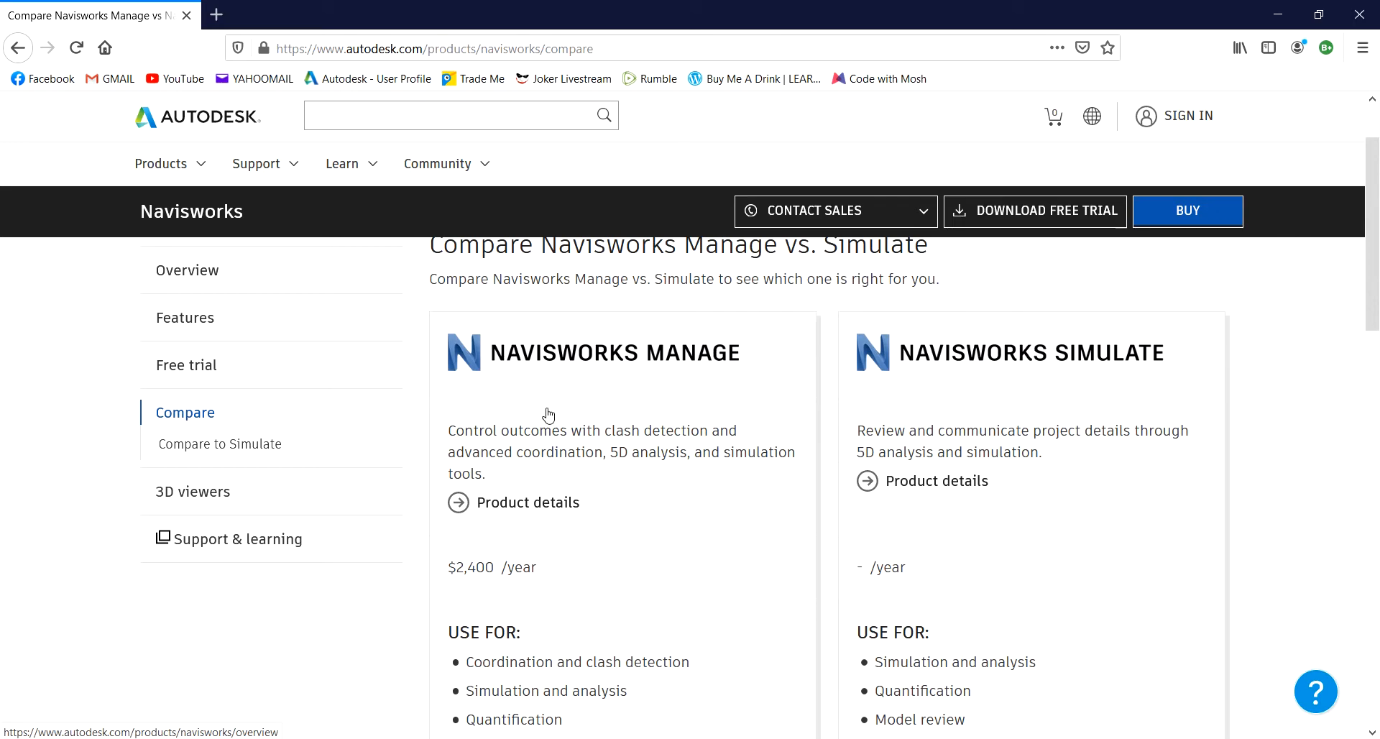
{"action": "mouse_move", "coordinate": [629, 363]}
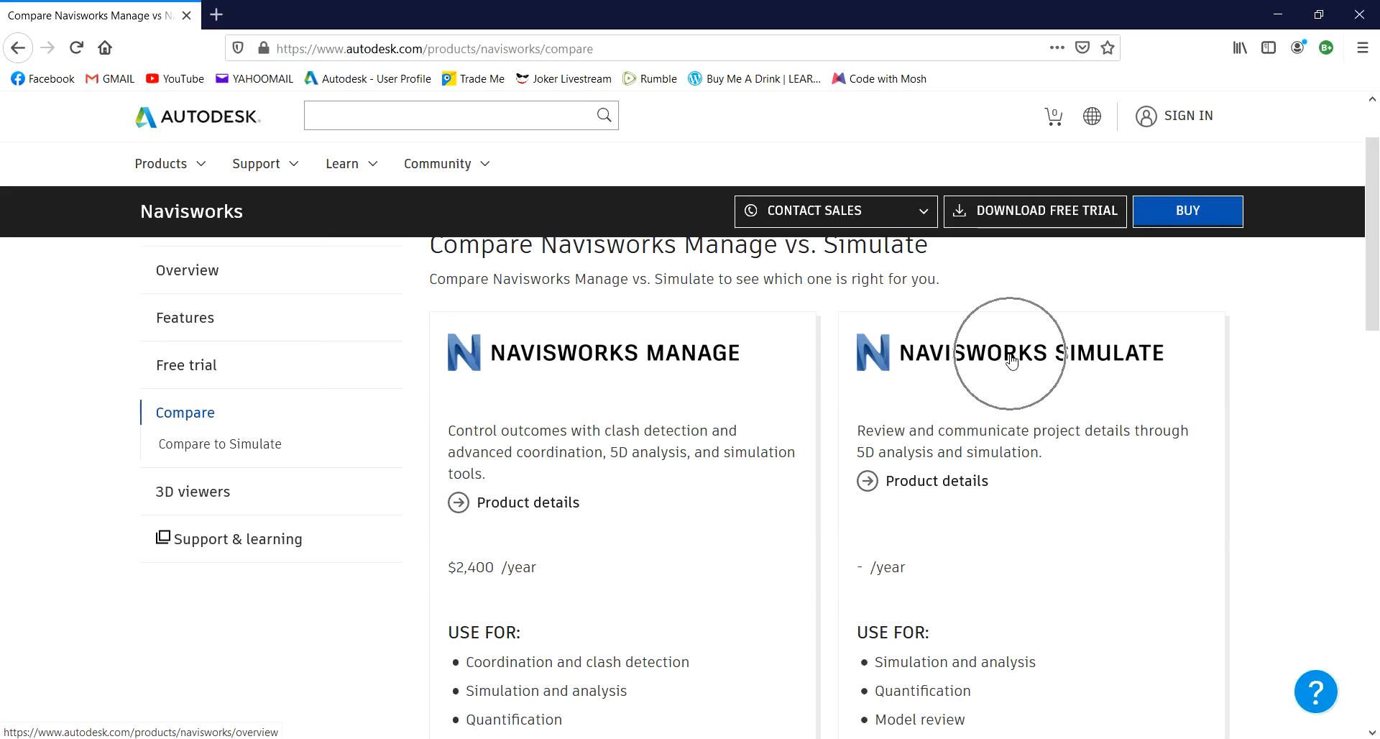
{"action": "scroll", "scroll_direction": "down", "scroll_amount": 3}
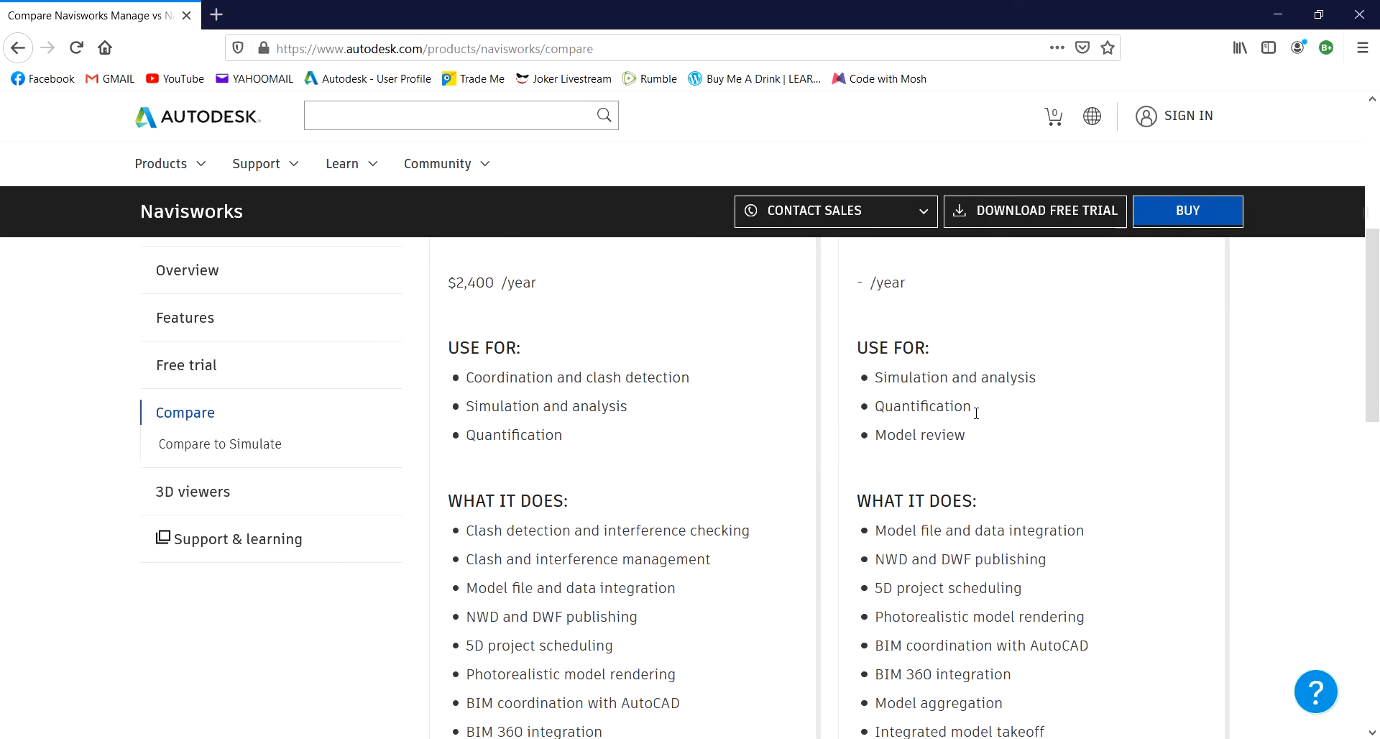
{"action": "mouse_move", "coordinate": [548, 533]}
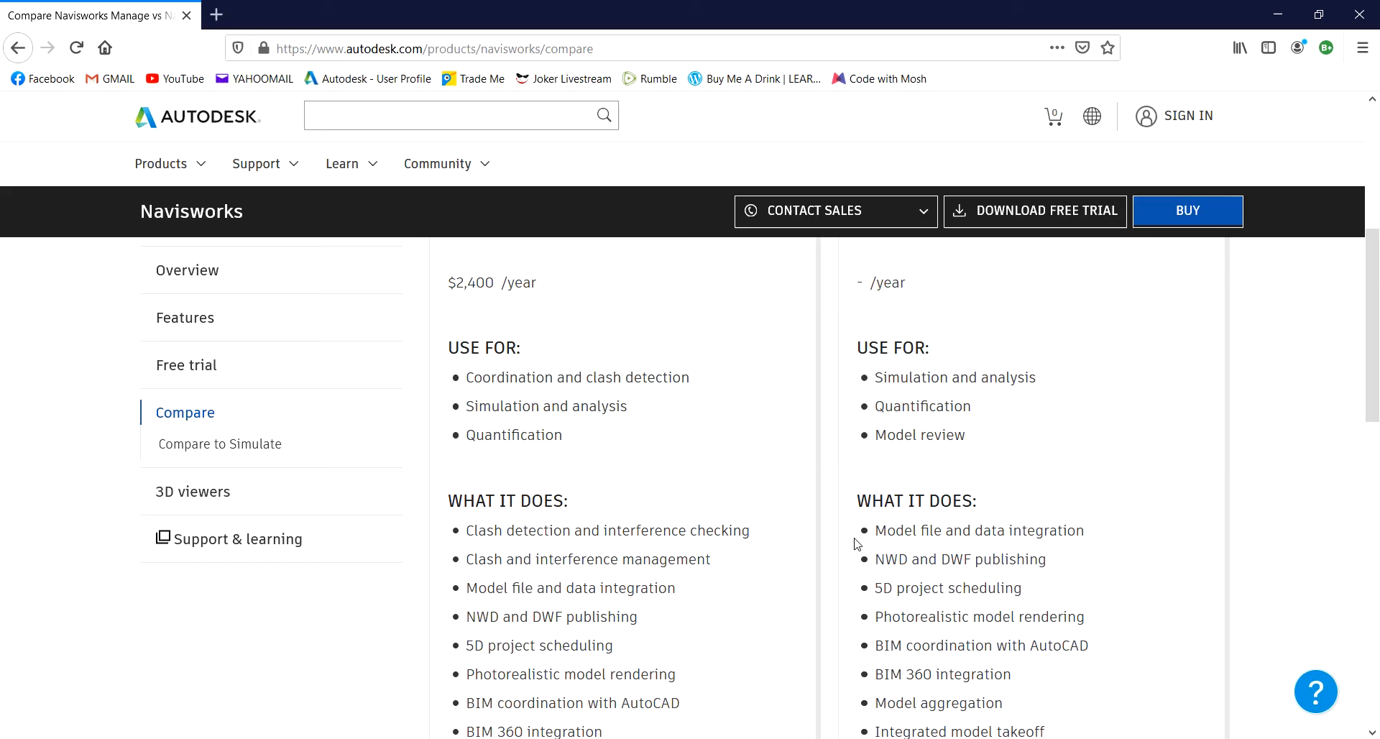
{"action": "scroll", "scroll_direction": "down", "scroll_amount": 3}
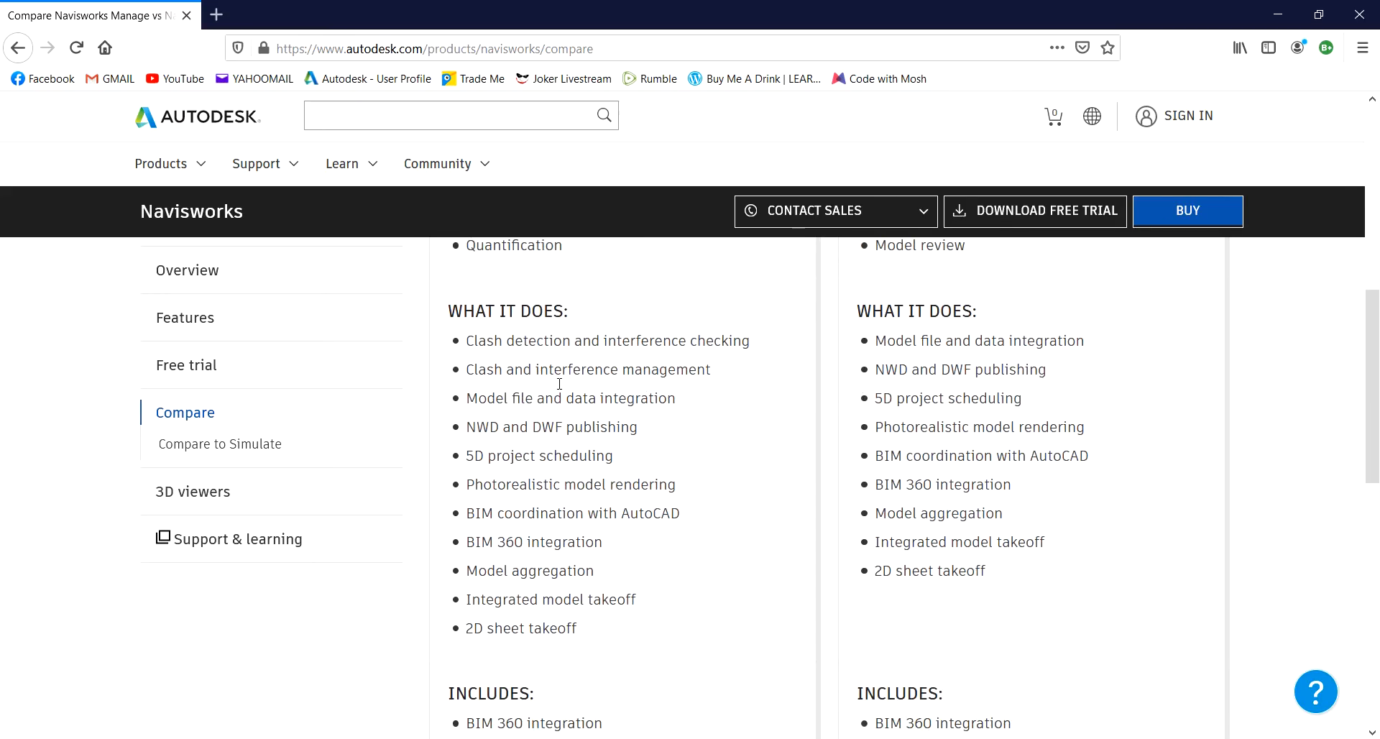
{"action": "scroll", "scroll_direction": "up", "scroll_amount": 3}
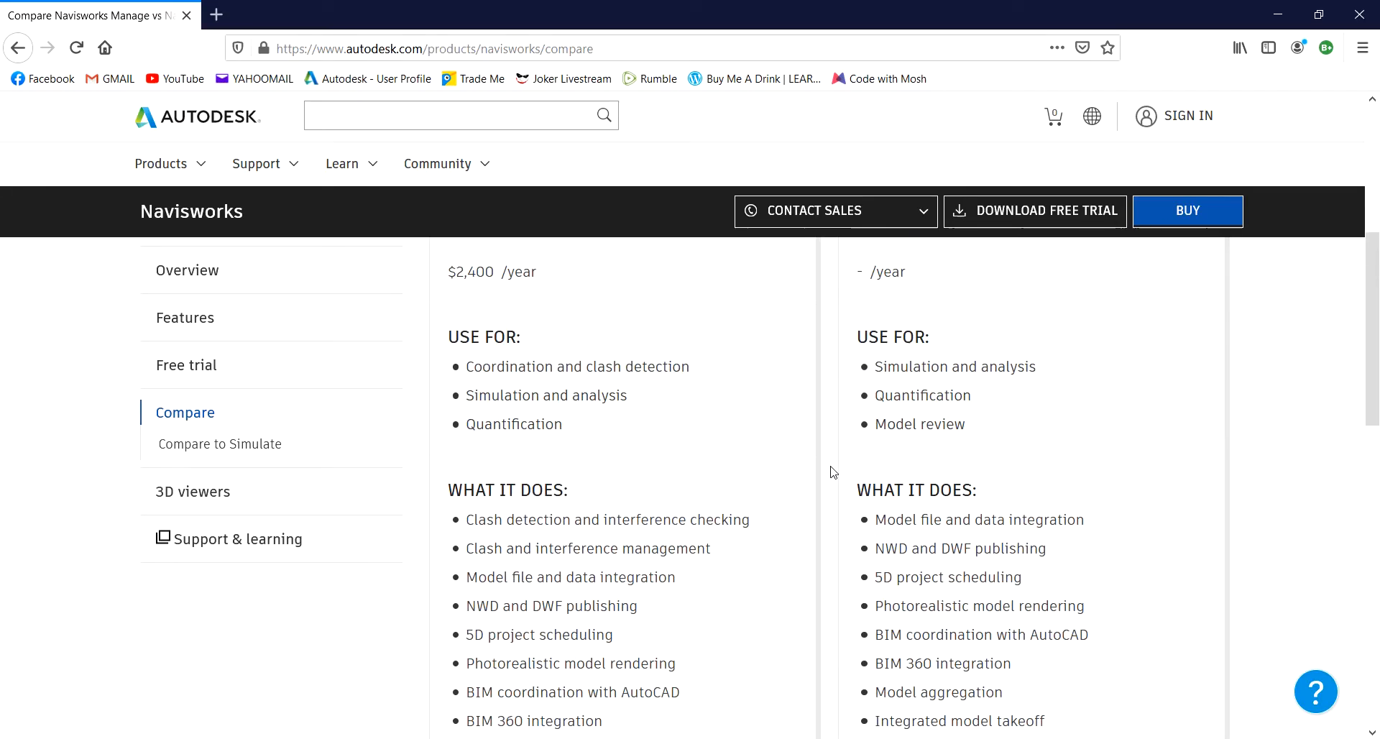
{"action": "scroll", "scroll_direction": "up", "scroll_amount": 3}
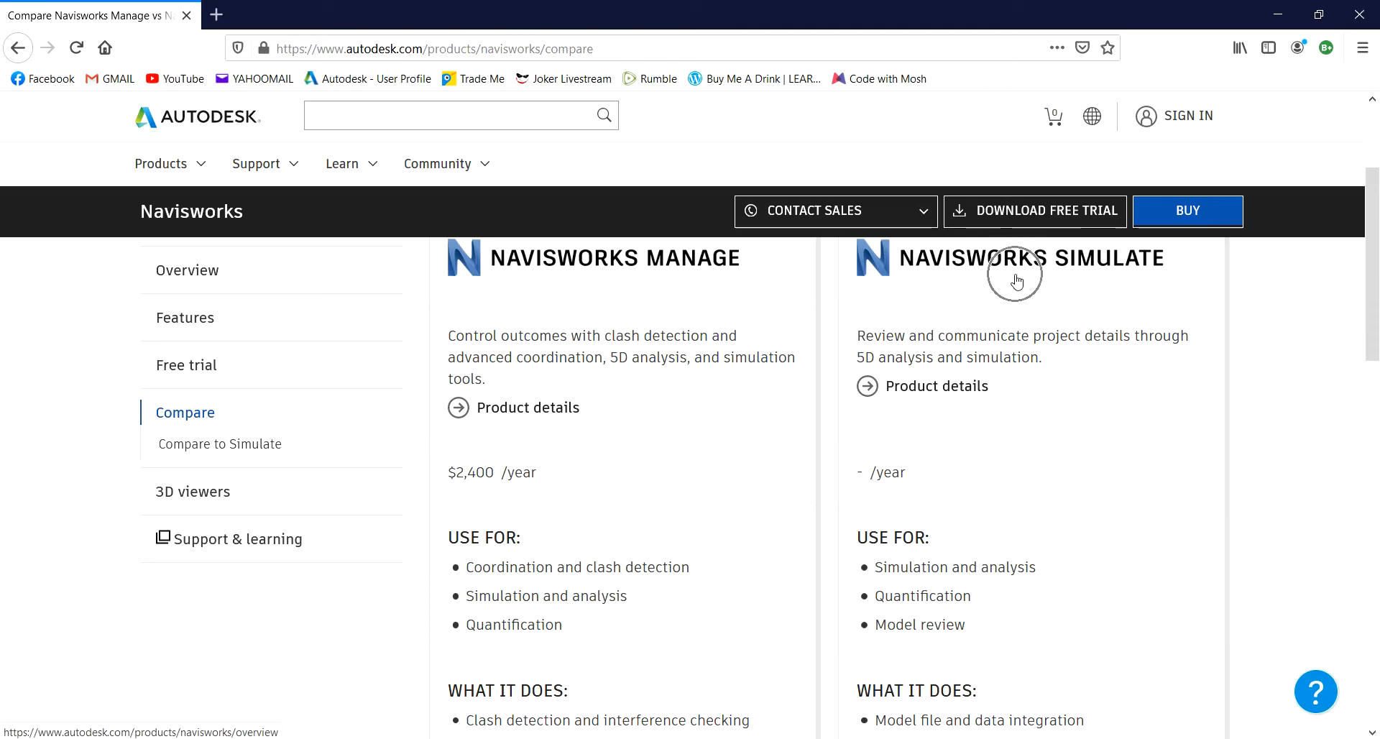
{"action": "scroll", "scroll_direction": "down", "scroll_amount": 3}
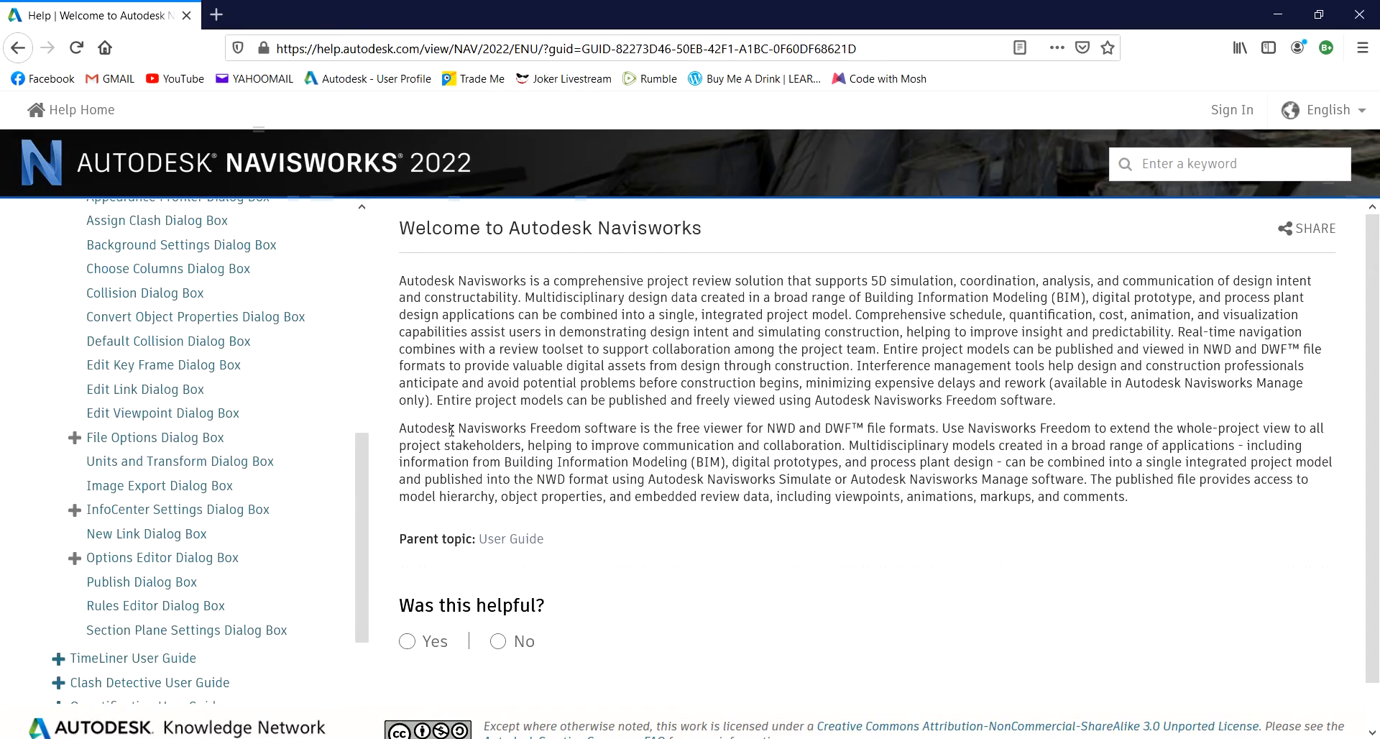
- Select the text 'Autodesk Navisworks Freedom' at the start of the second paragraph
{"action": "double_click", "coordinate": [420, 429]}
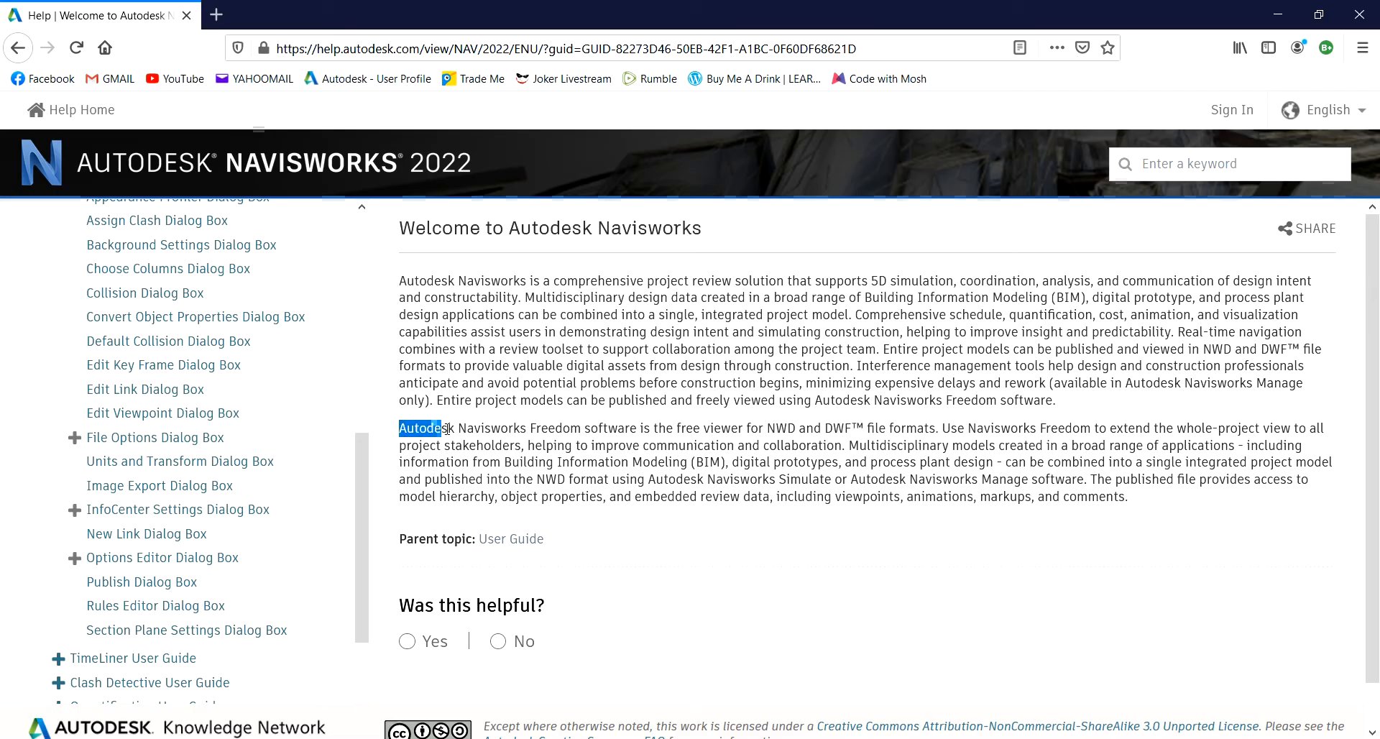
{"action": "left_click_drag", "start_coordinate": [400, 427], "coordinate": [580, 428]}
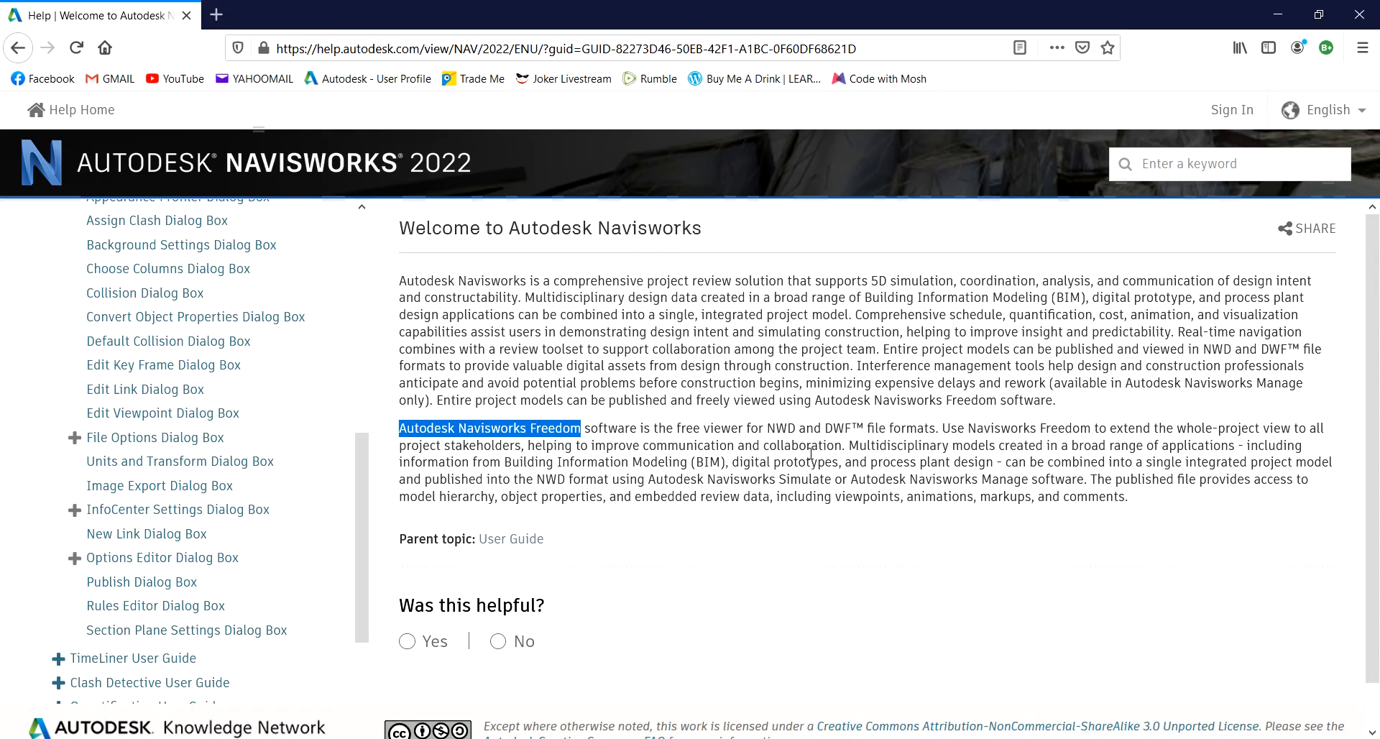
{"action": "double_click", "coordinate": [778, 429]}
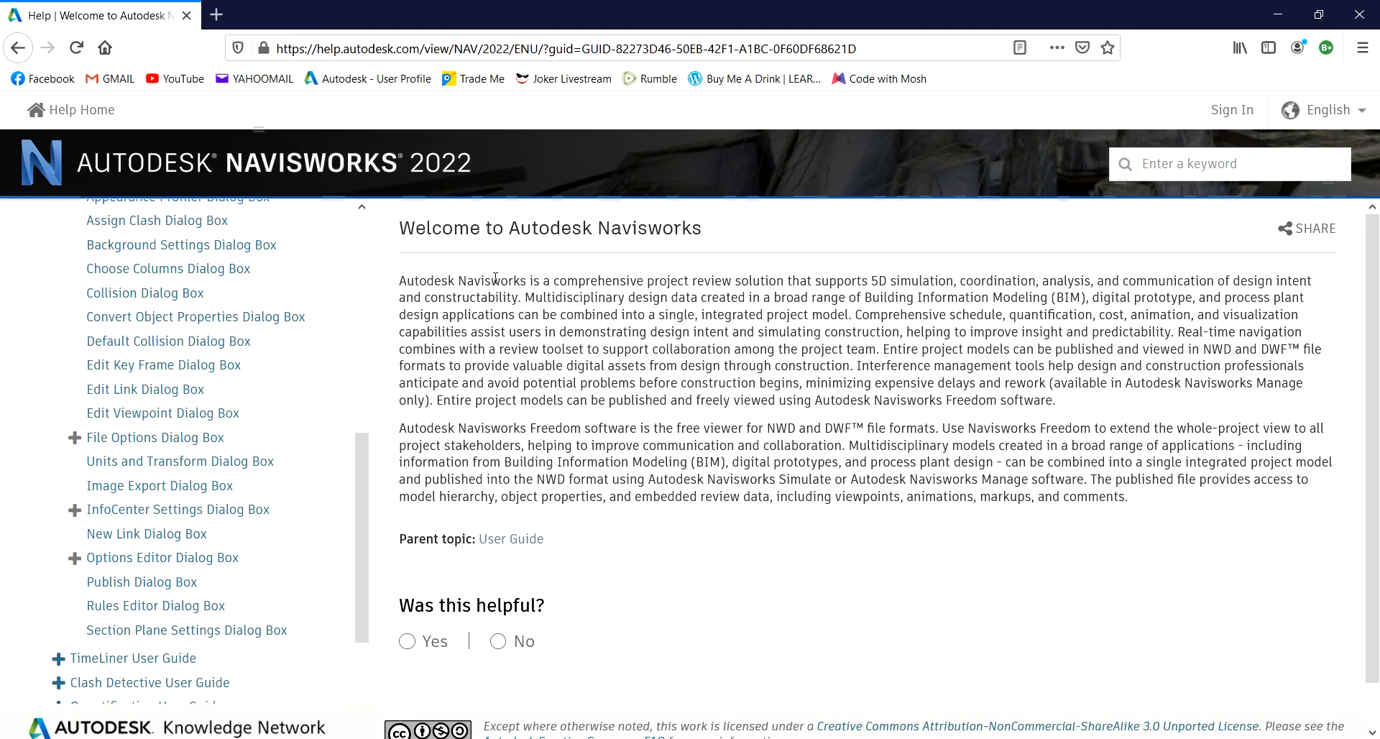
{"action": "mouse_move", "coordinate": [1066, 458]}
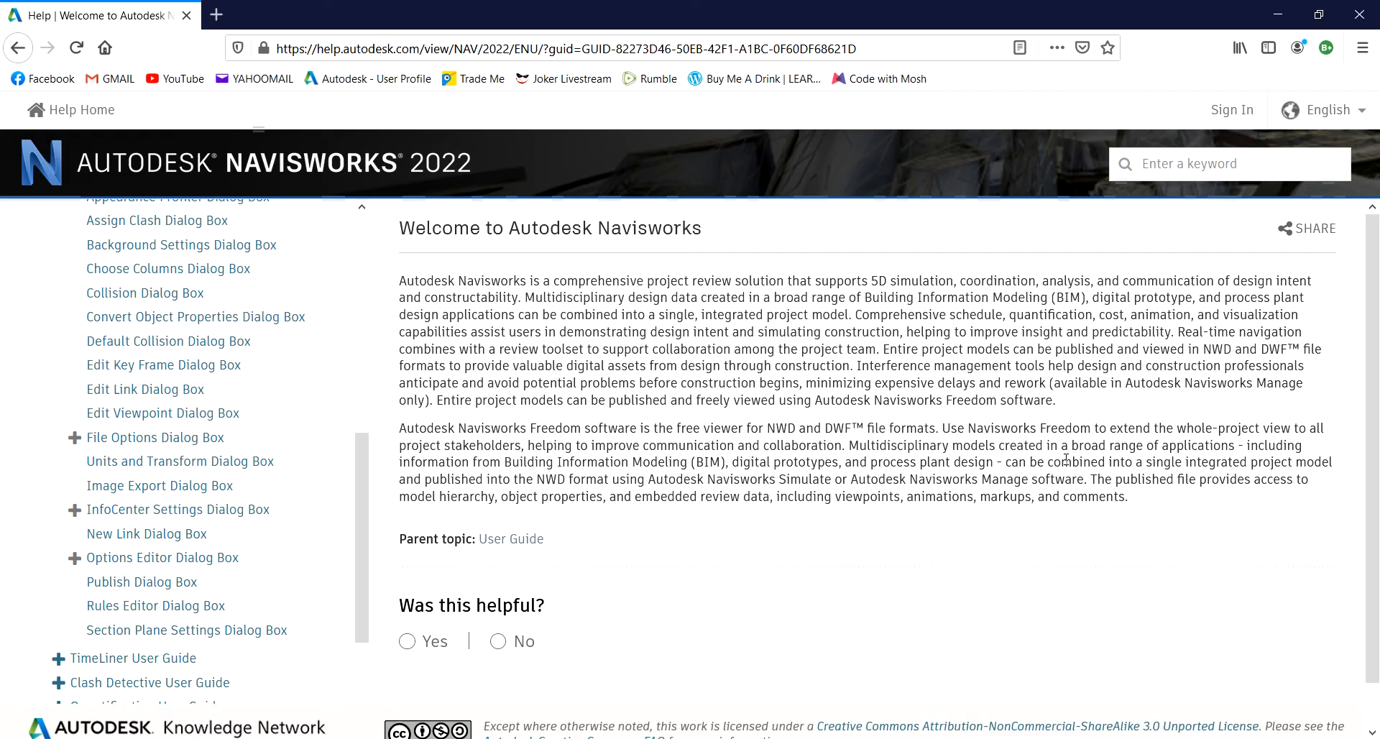